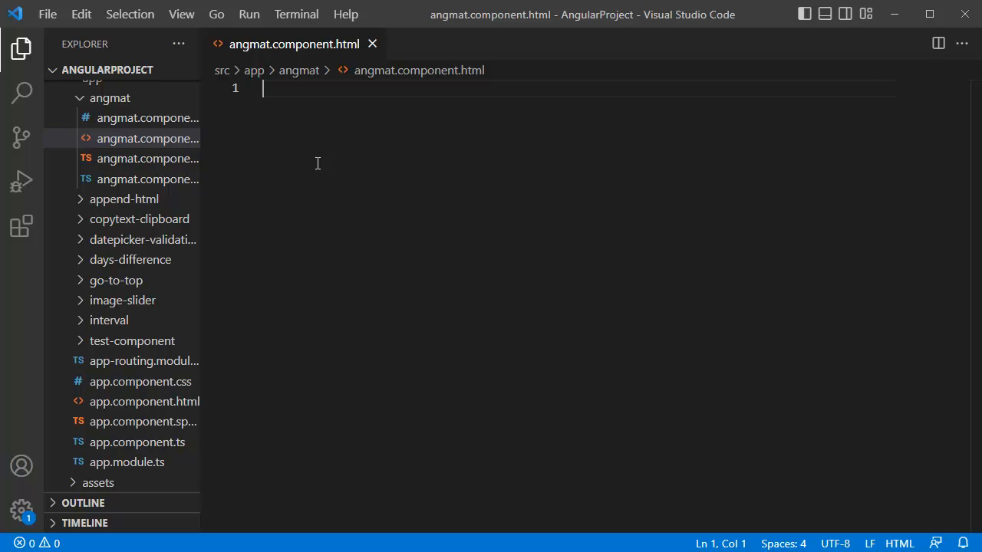
pyautogui.moveTo(130, 462)
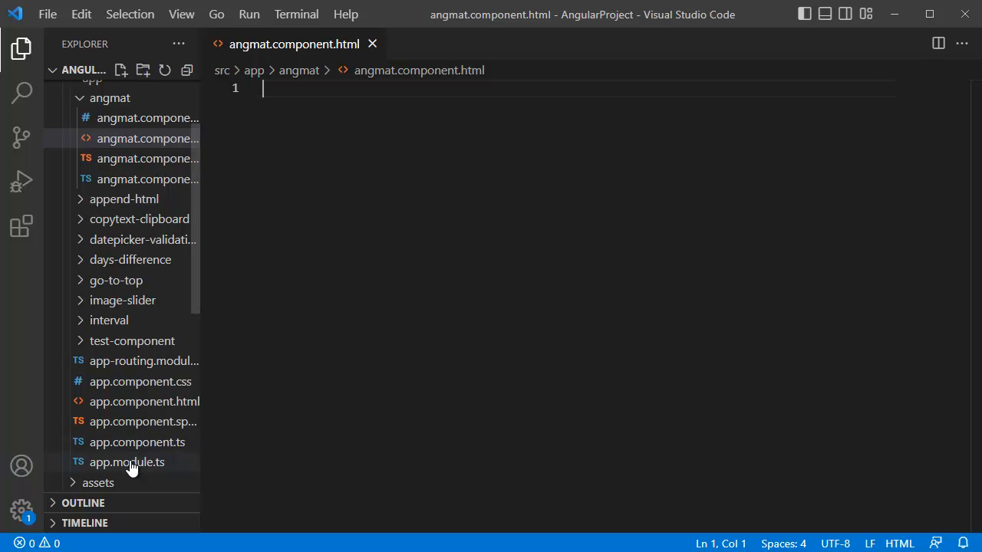
pyautogui.click(126, 462)
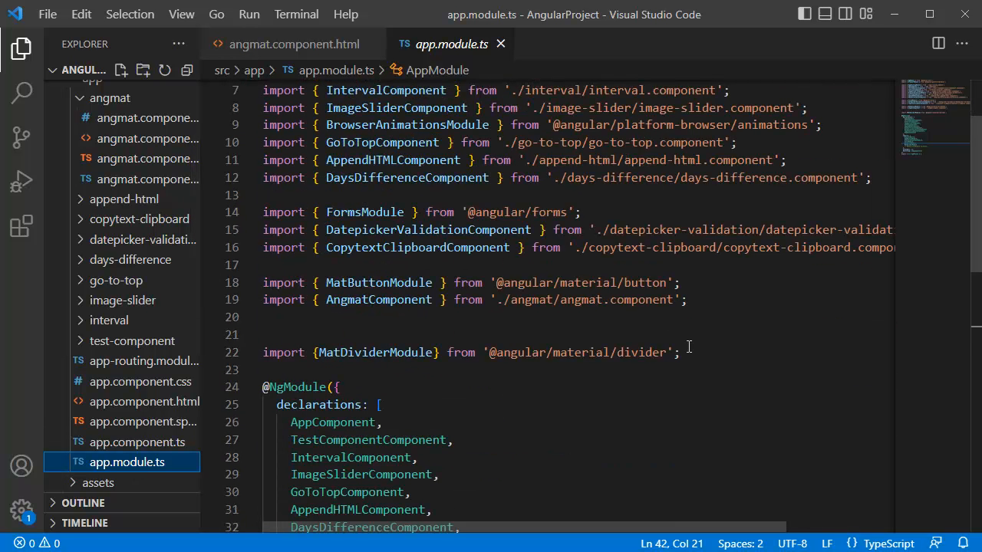
pyautogui.write("import { MatIconModule } from '@angular/material/icon';")
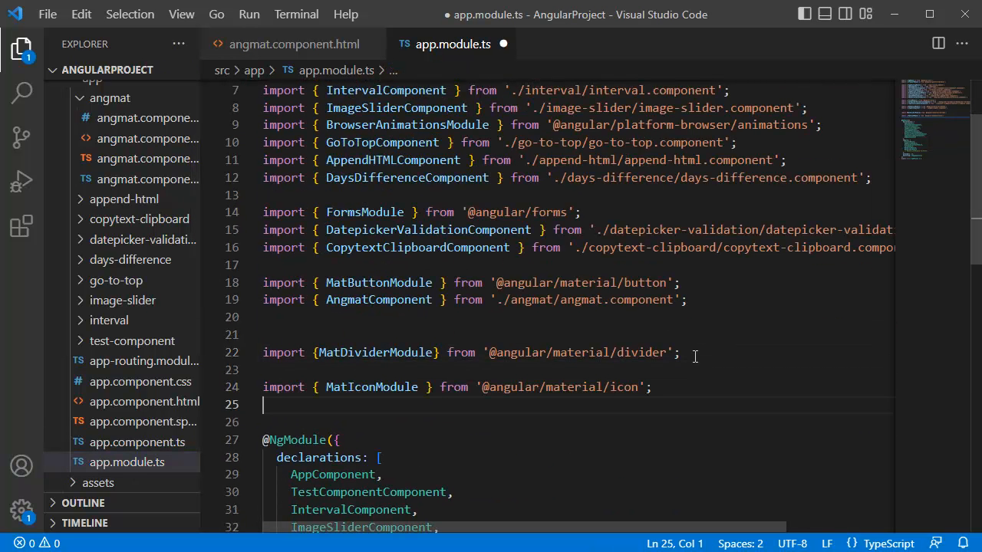
# Step: Add MatIconModule to the module's imports array
pyautogui.doubleClick(372, 387)
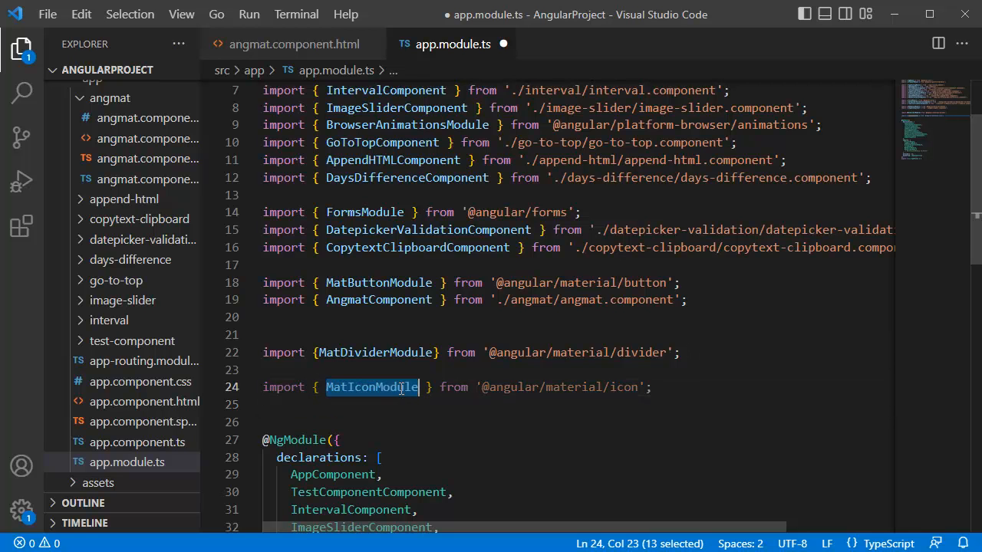
pyautogui.tripleClick(384, 387)
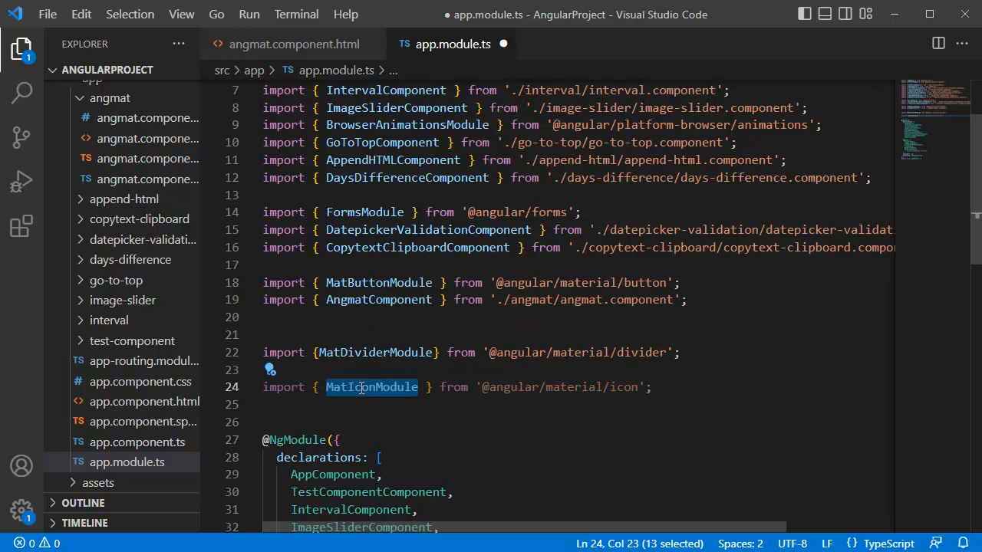
pyautogui.scroll(-3)
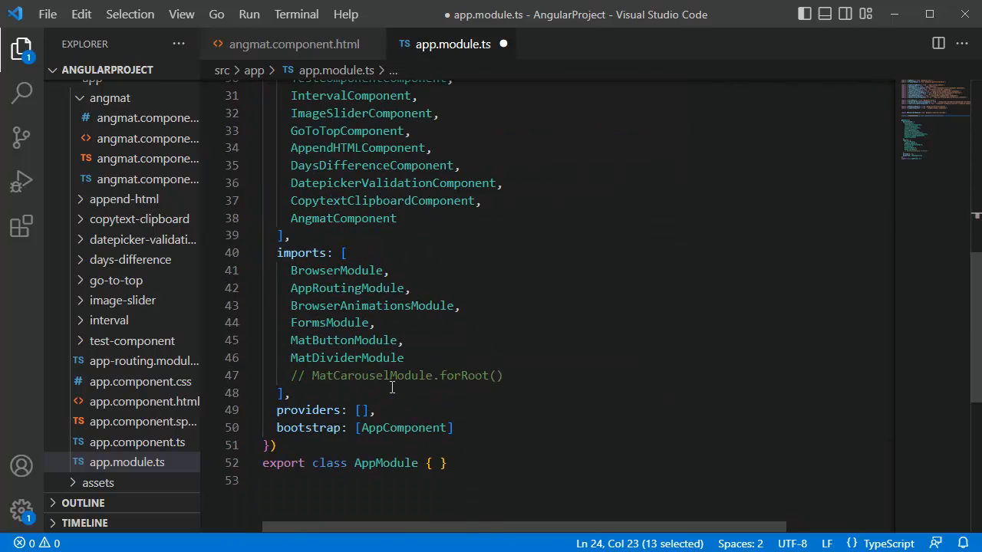
pyautogui.write('MatIconModule')
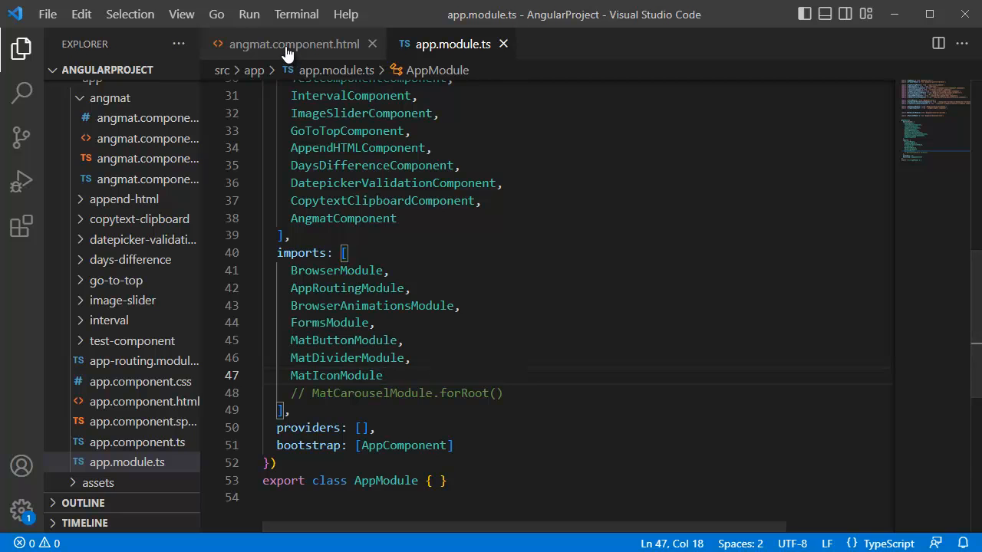
# Step: Insert a mat-icon element in angmat.component.html via autocomplete
pyautogui.click(292, 43)
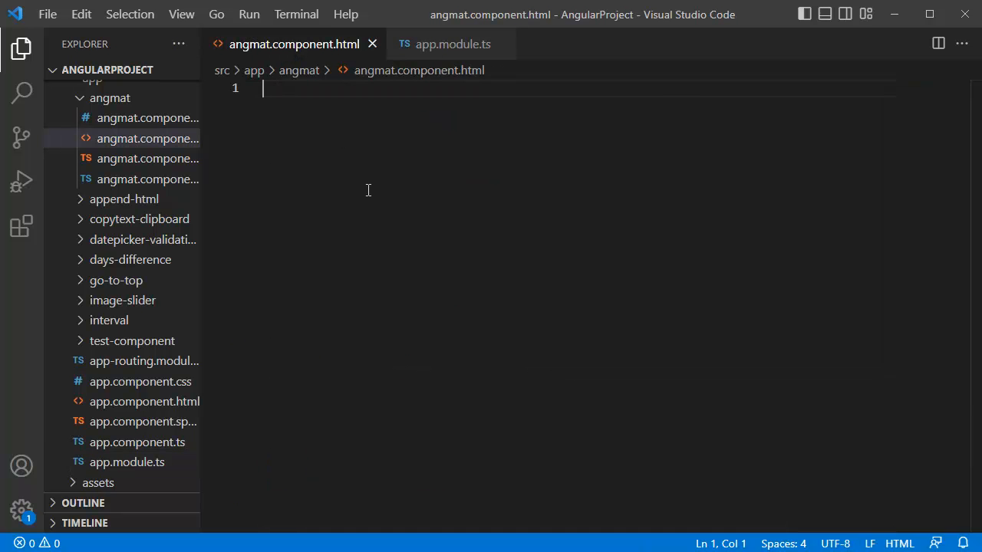
pyautogui.write('<mat-i')
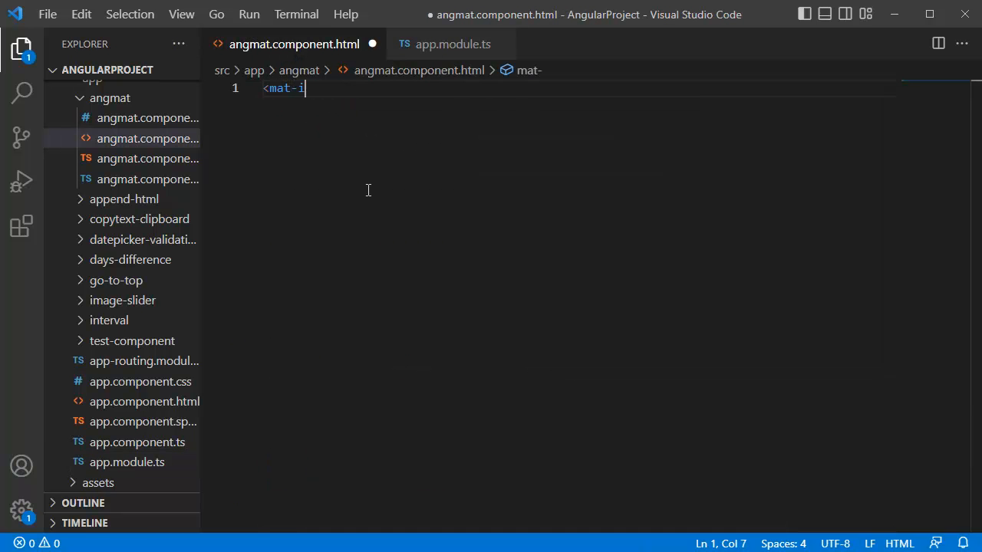
pyautogui.press('Tab')
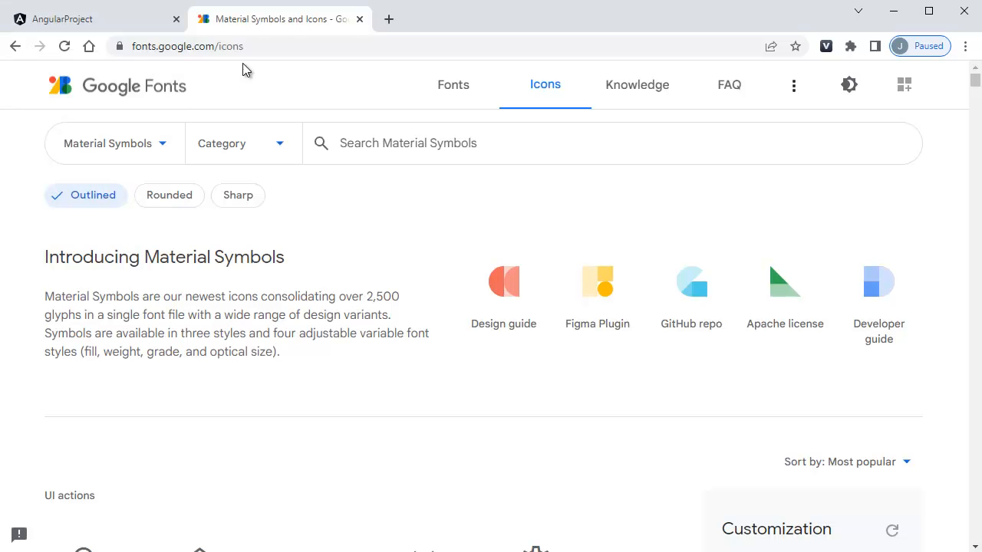
# Step: In Google Fonts customization, set Fill to 1 and Weight to 700
pyautogui.click(188, 46)
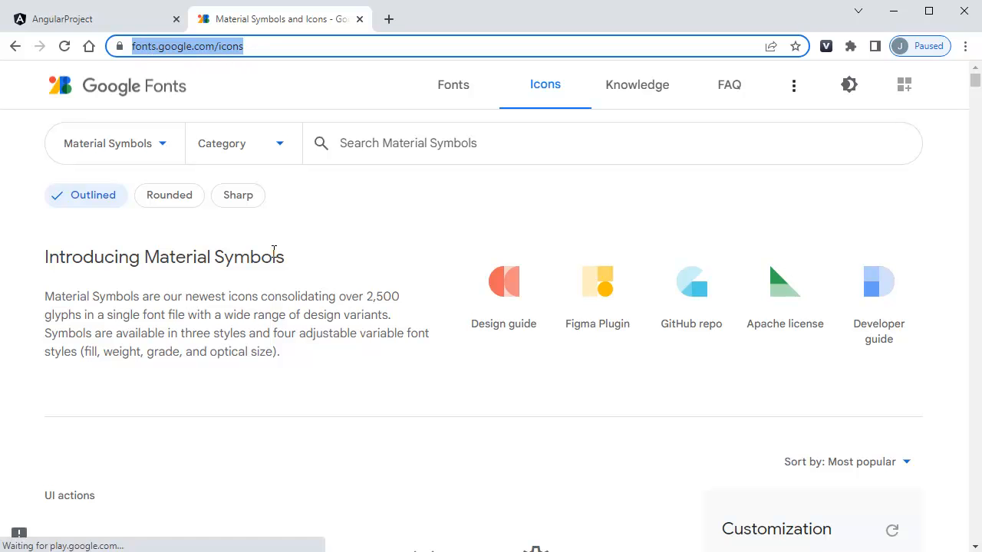
pyautogui.scroll(-3)
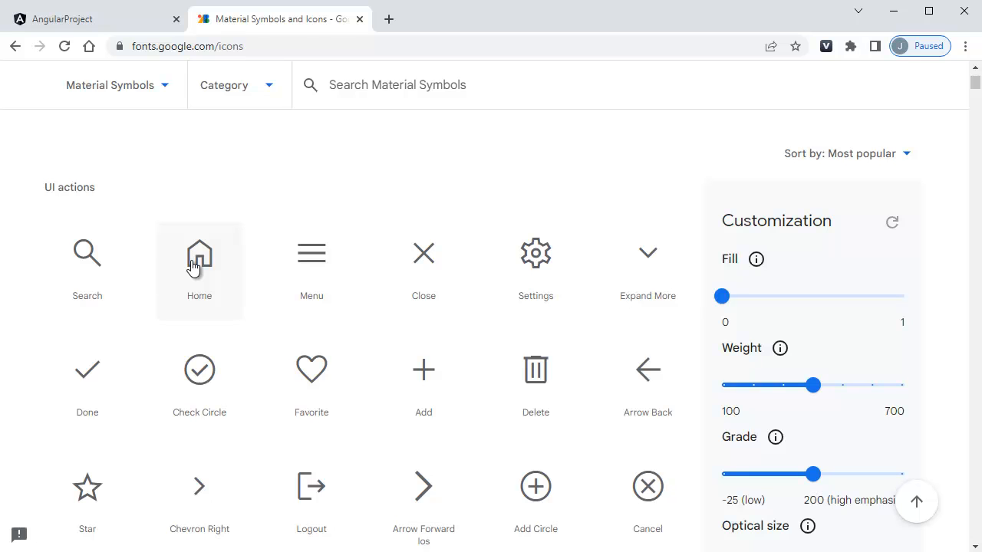
pyautogui.moveTo(418, 367)
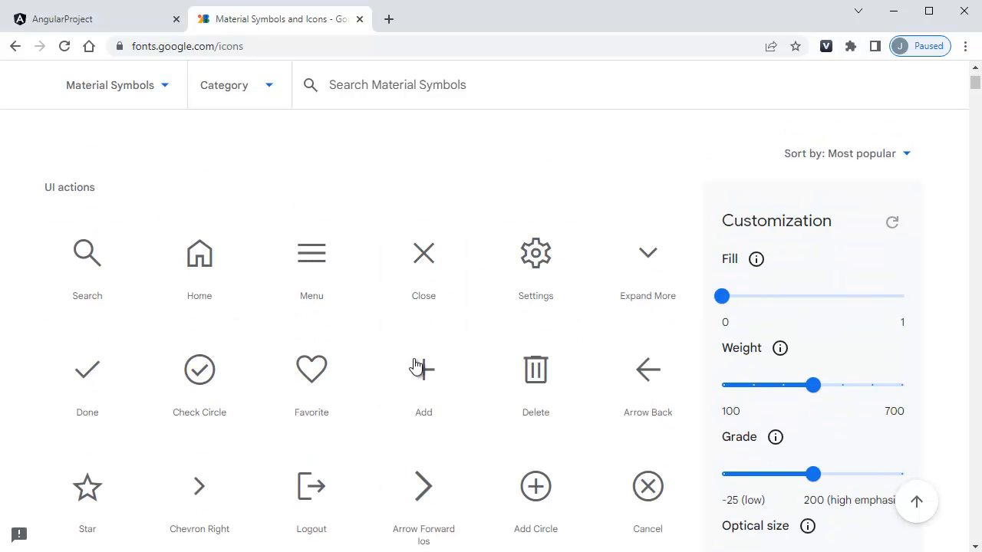
pyautogui.moveTo(648, 264)
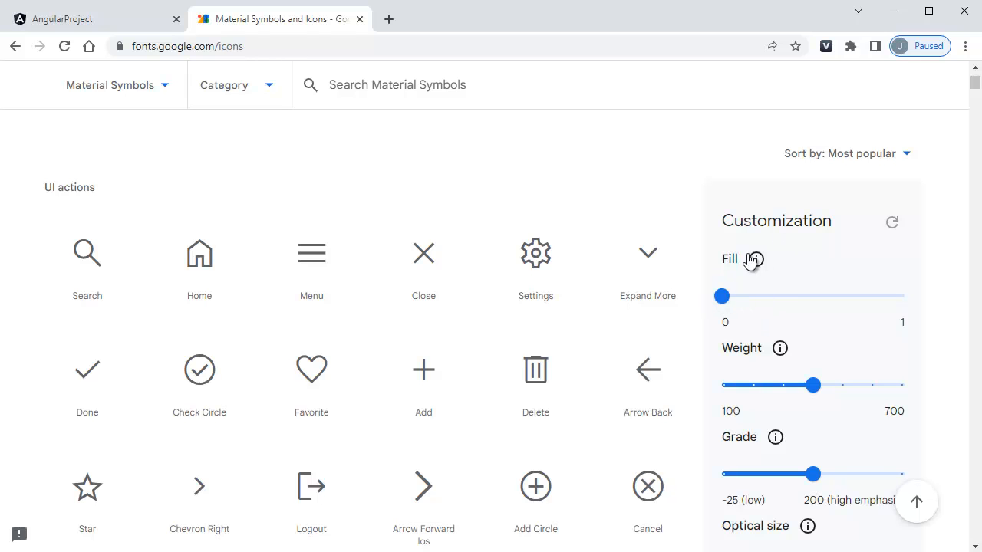
pyautogui.moveTo(789, 290)
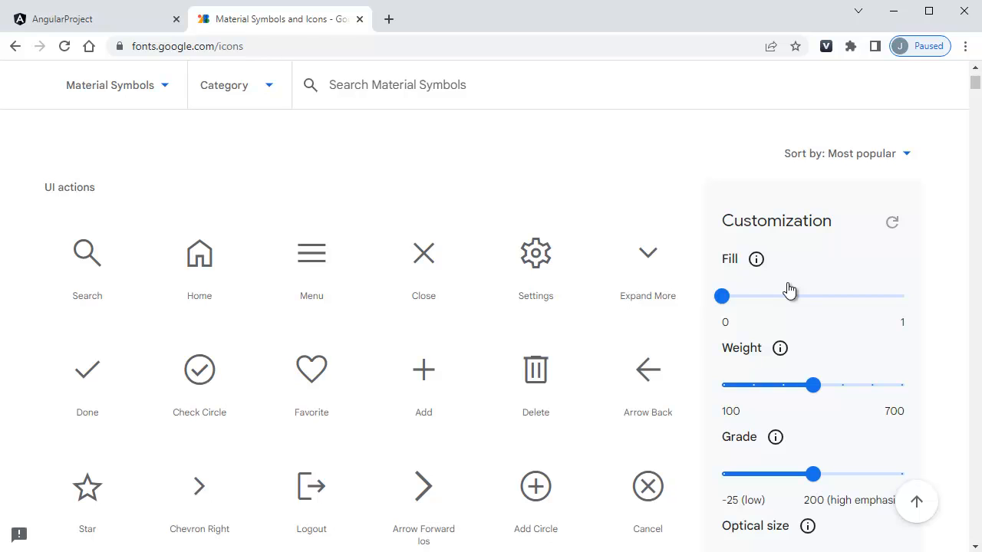
pyautogui.moveTo(721, 296); pyautogui.dragTo(904, 297)
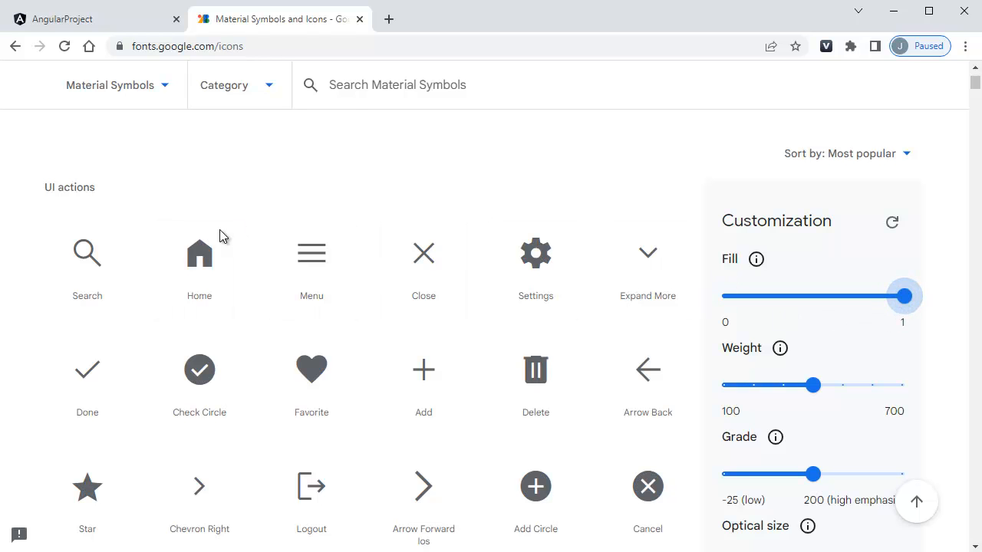
pyautogui.moveTo(840, 430)
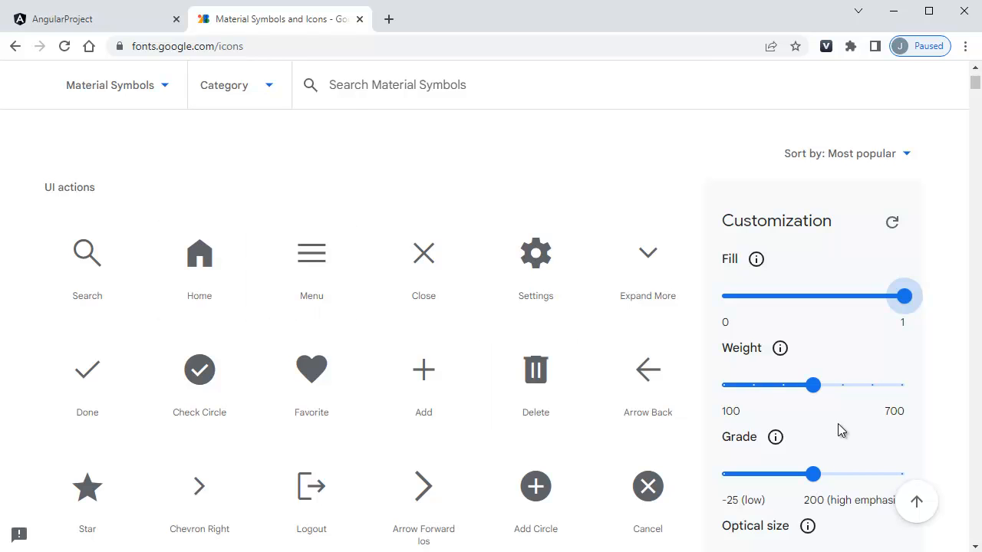
pyautogui.moveTo(812, 385); pyautogui.dragTo(904, 385)
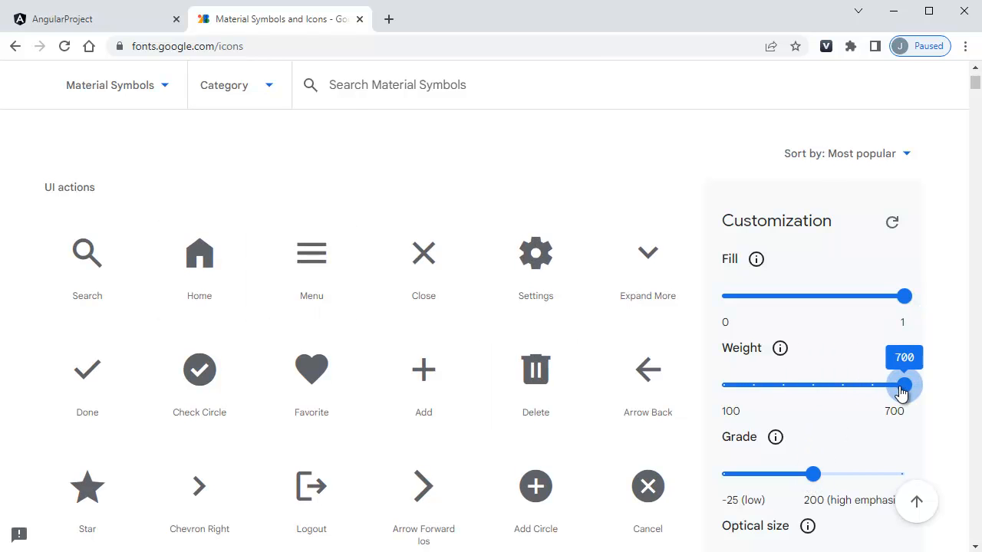
# Step: Adjust the Optical size slider, ending at 48
pyautogui.scroll(-3)
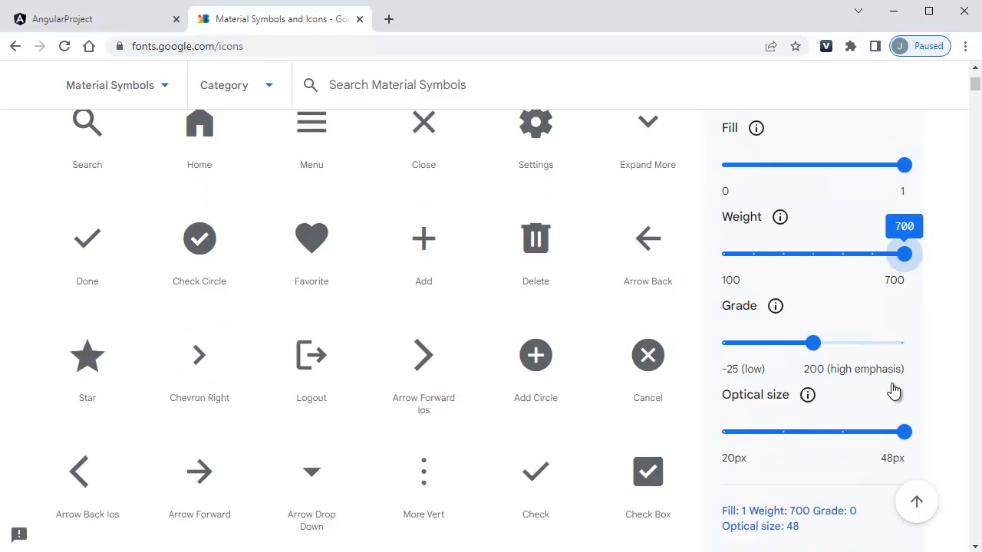
pyautogui.scroll(-3)
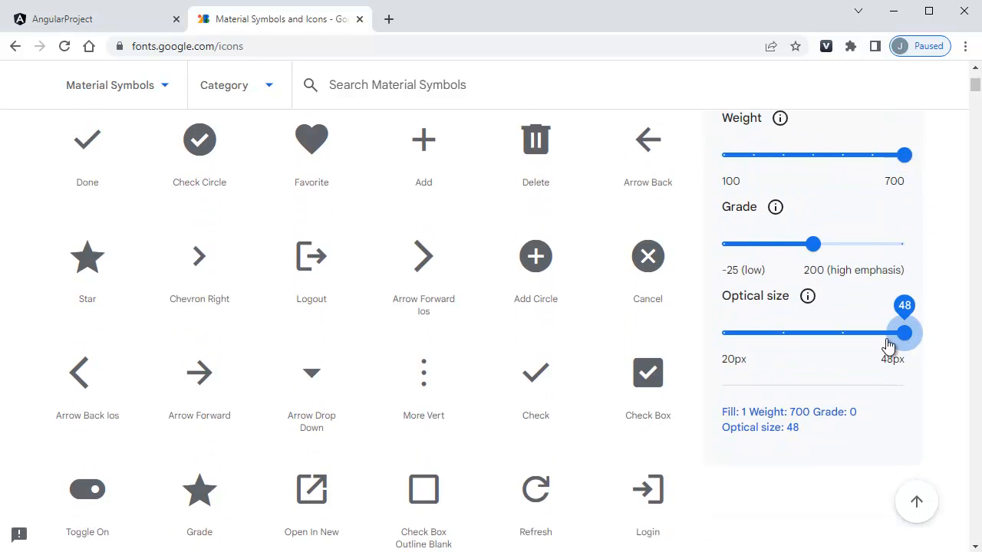
pyautogui.moveTo(905, 332); pyautogui.dragTo(782, 331)
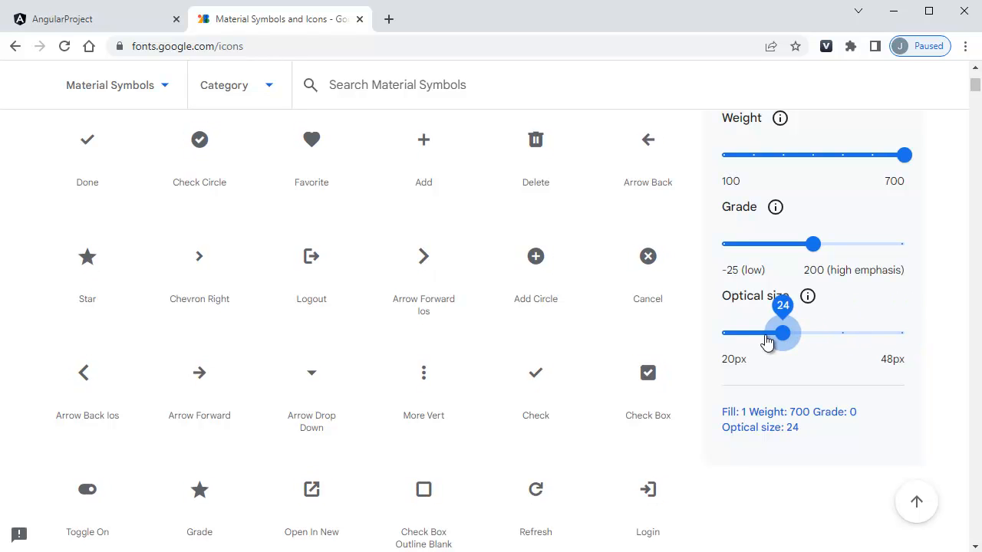
pyautogui.moveTo(783, 332); pyautogui.dragTo(904, 332)
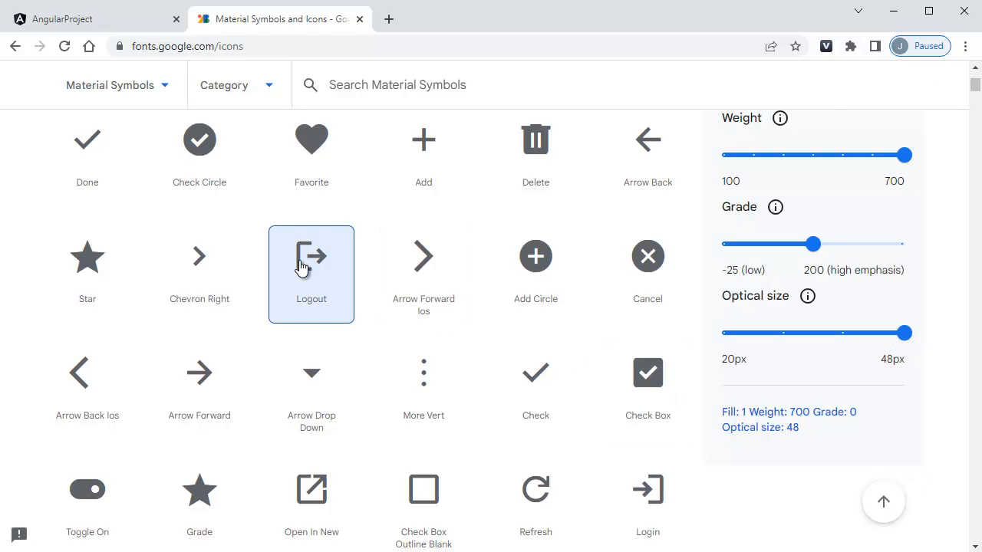
# Step: Select the Logout icon's insertion snippet, then return to the mat-icon in angmat.component.html
pyautogui.click(310, 256)
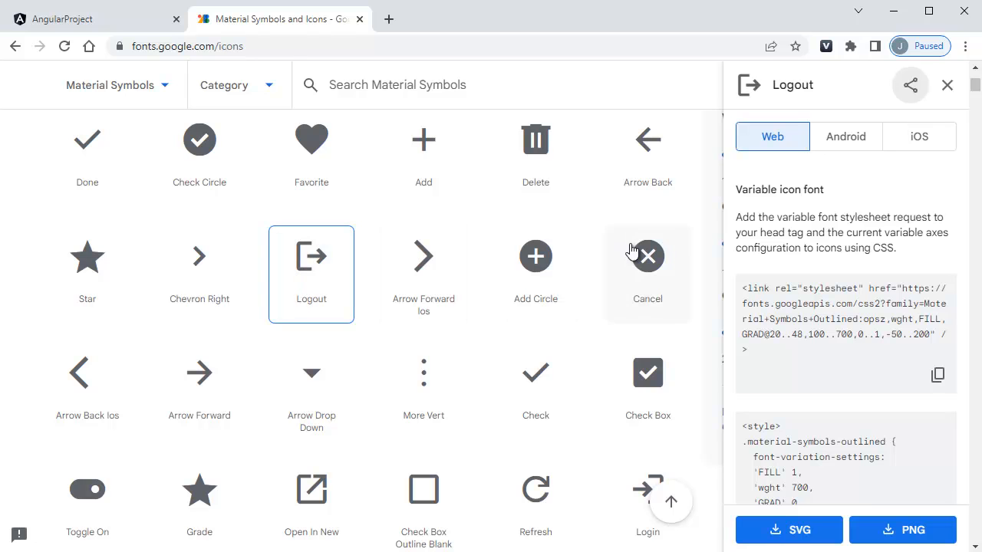
pyautogui.moveTo(866, 268)
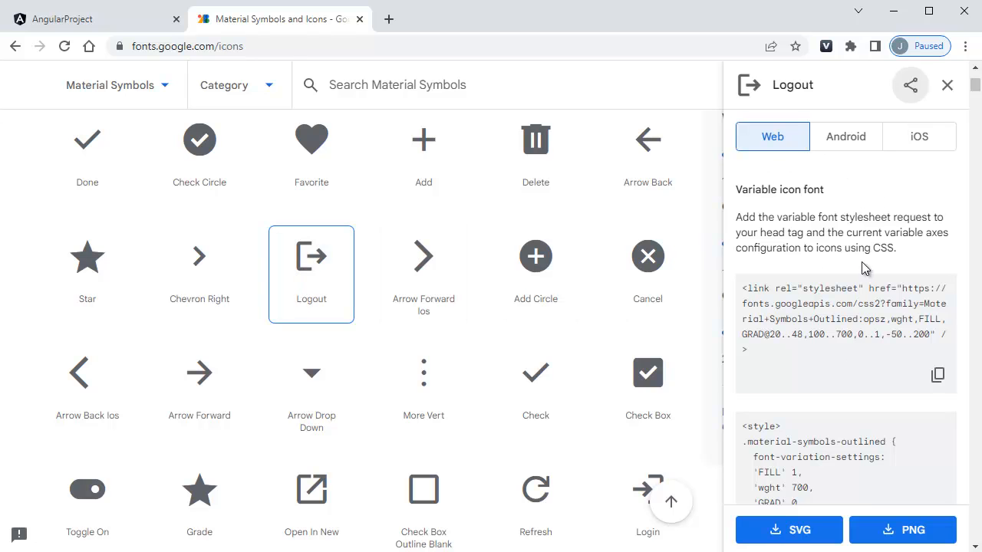
pyautogui.moveTo(856, 215)
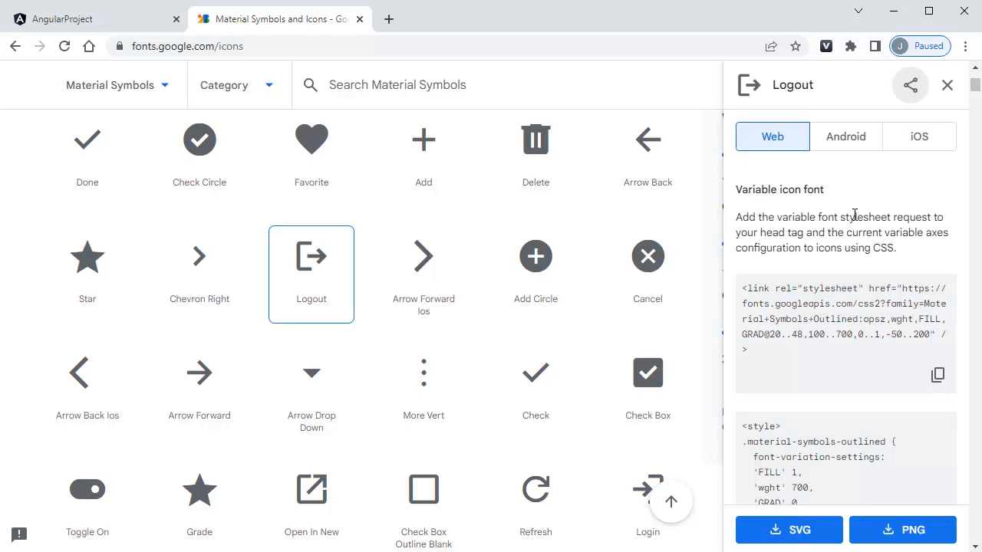
pyautogui.scroll(-3)
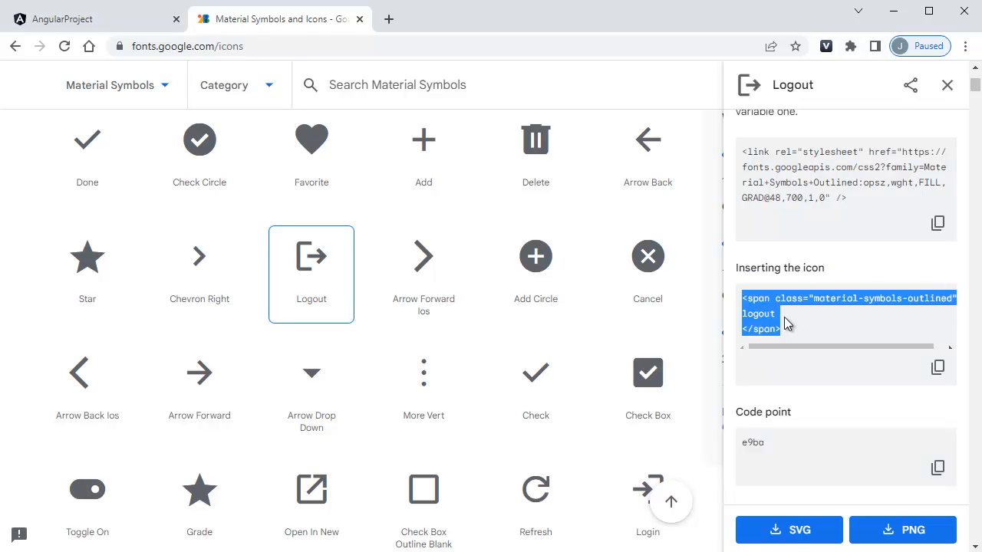
pyautogui.doubleClick(758, 313)
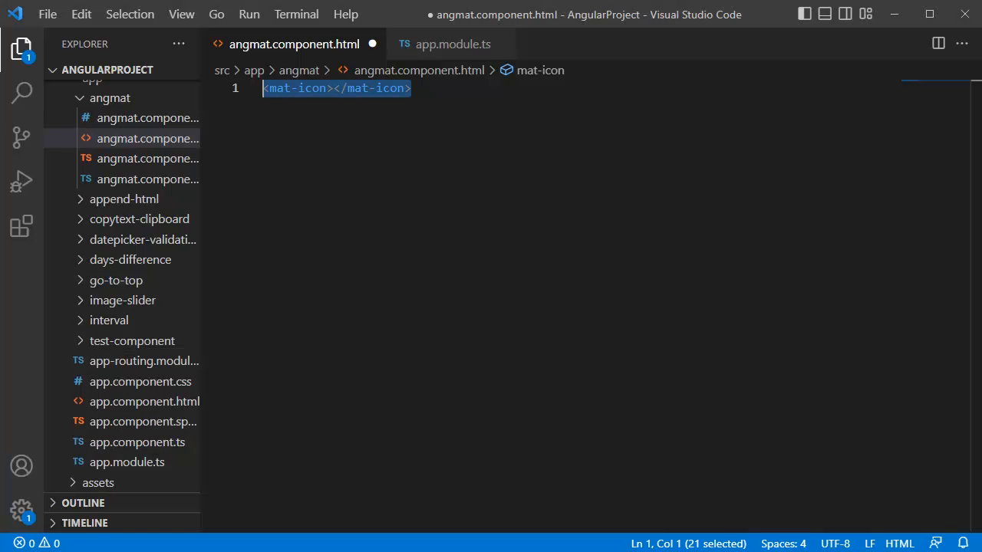
pyautogui.click(411, 88)
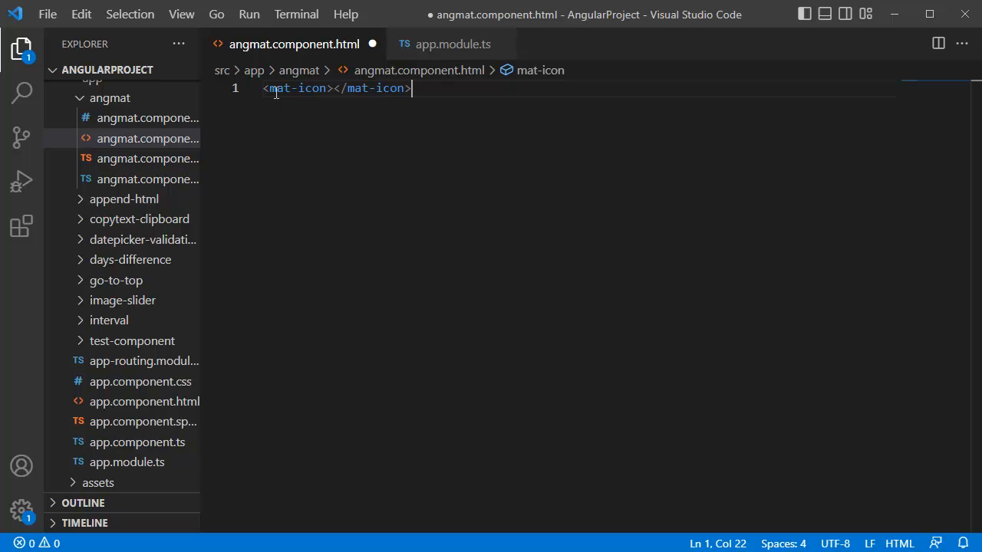